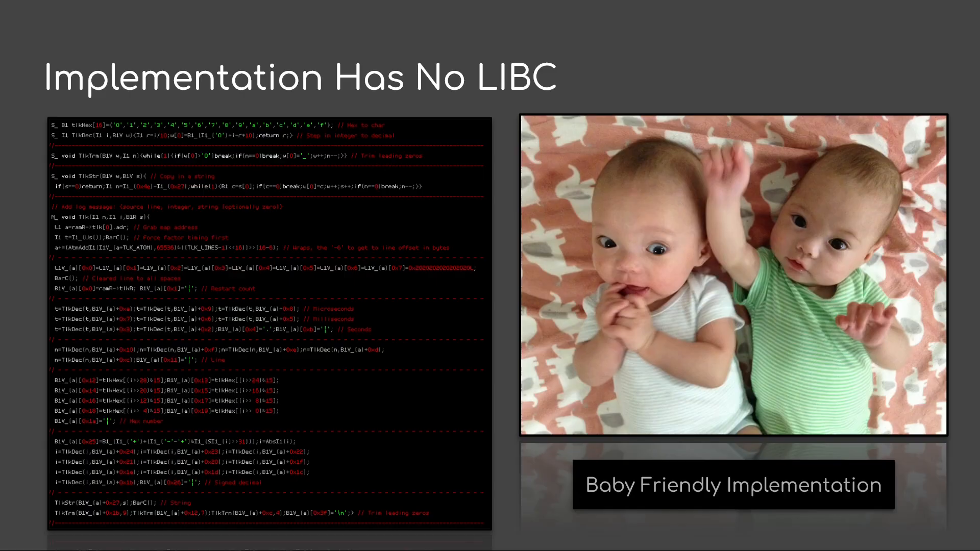
# - Advance to the 'Example Output' slide with two arrow-marked columns of log lines
pyautogui.press('Right')
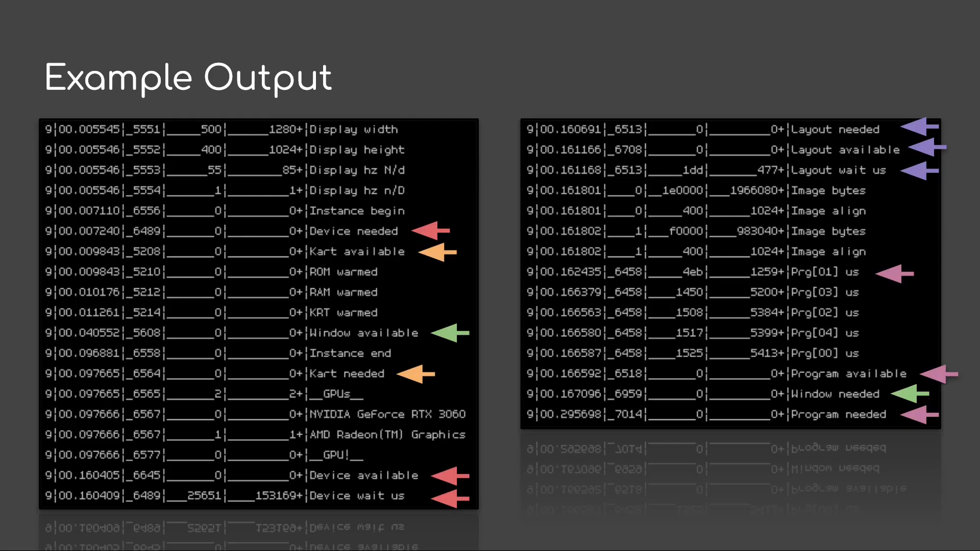